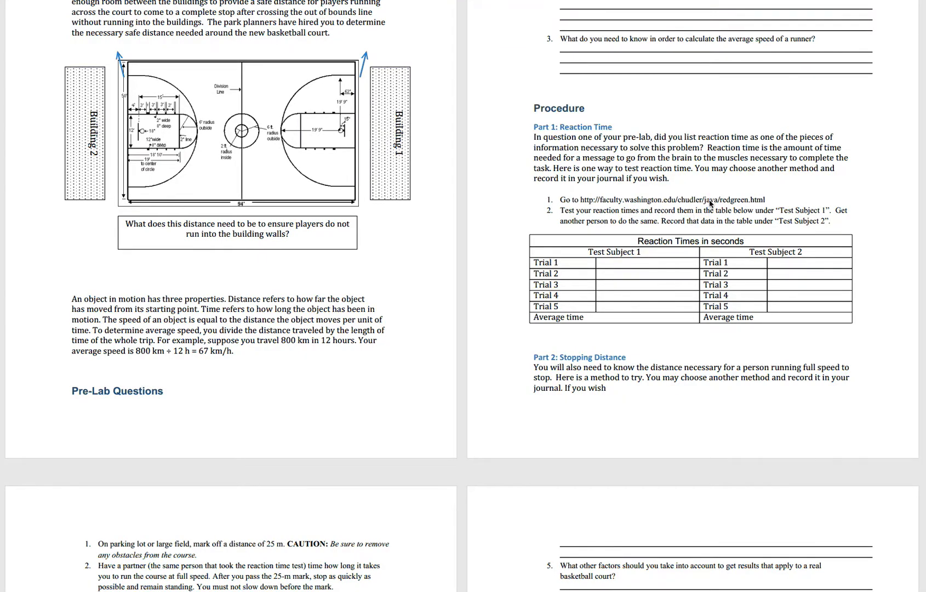
Select the redgreen.html reaction time test link in the Procedure section.
double_click(663, 199)
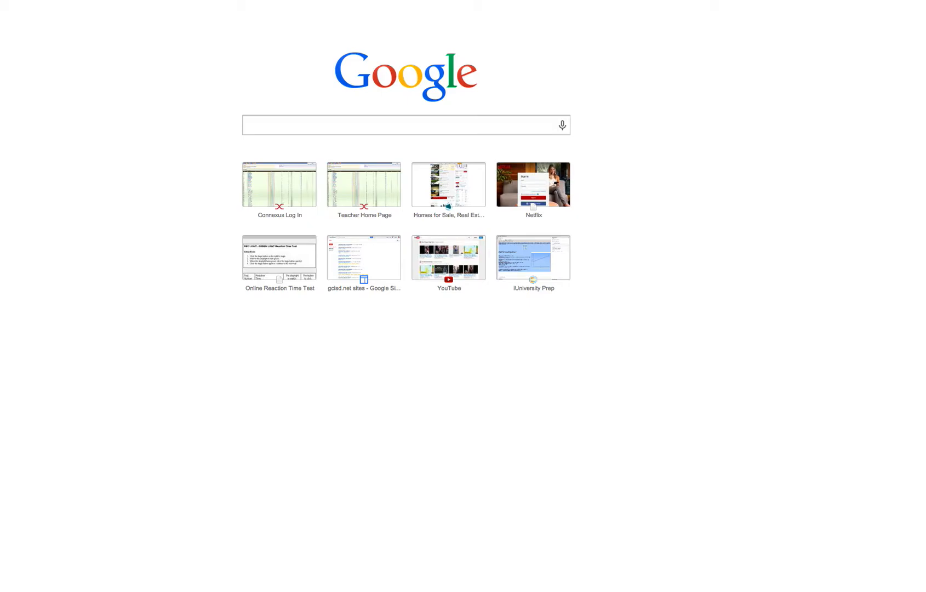
Run two trials on the Online Reaction Time Test site, recording 0.394 and 0.356 s (0.375 average).
click(280, 257)
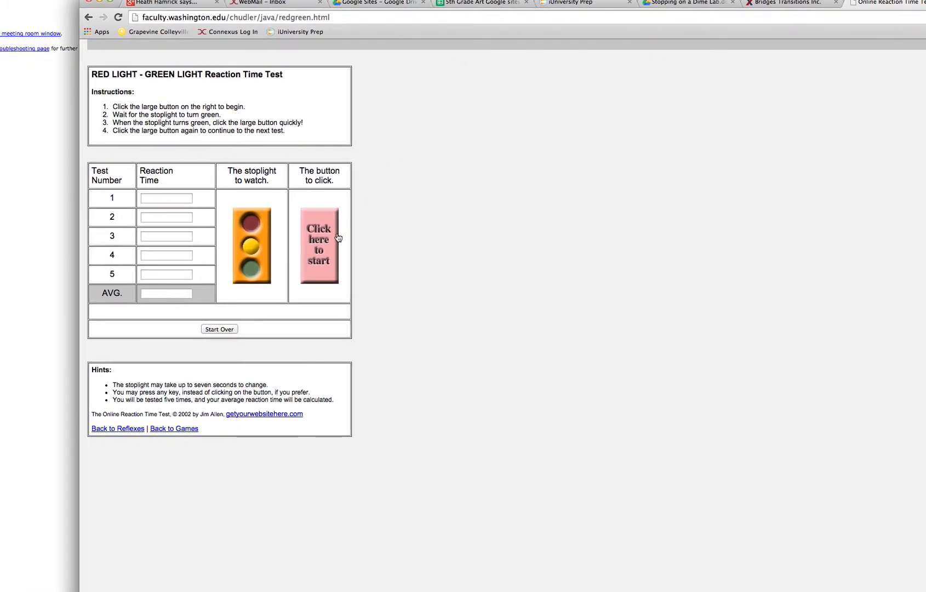
mouse_move(323, 248)
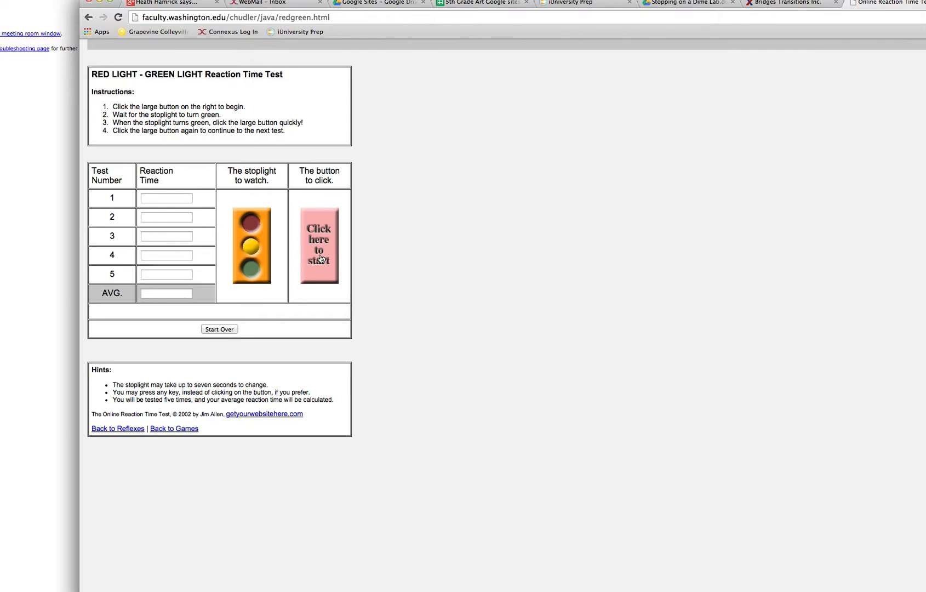
click(318, 245)
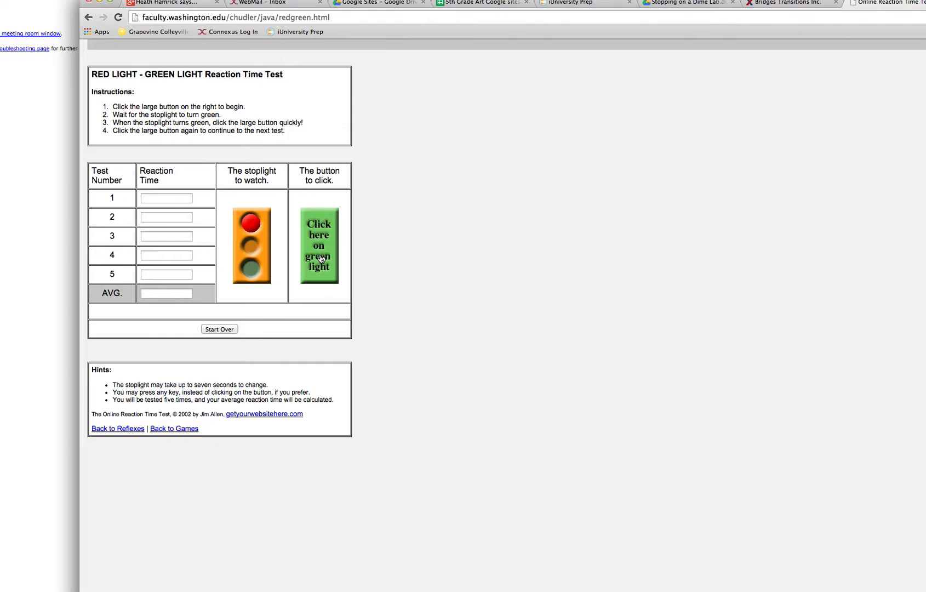
click(318, 245)
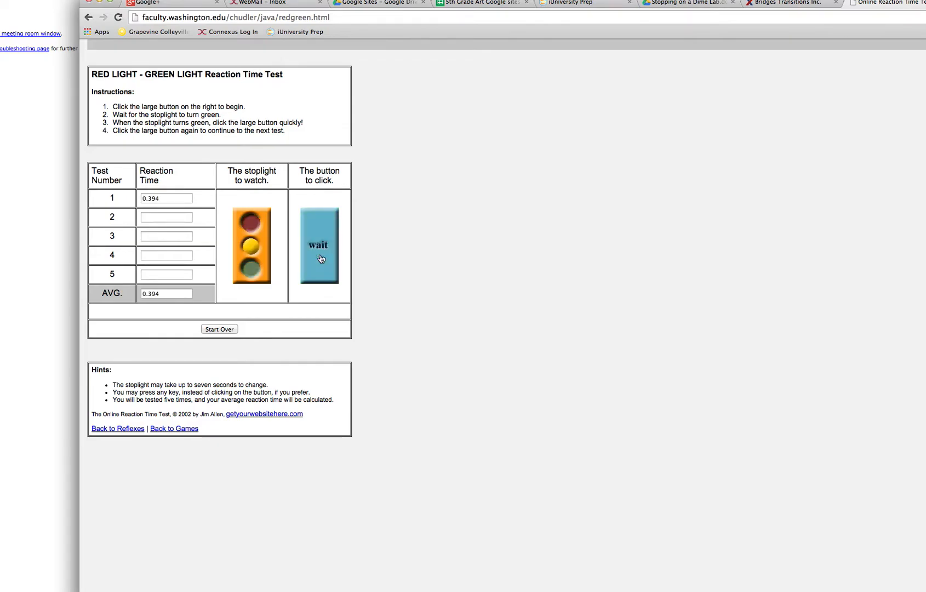
click(318, 244)
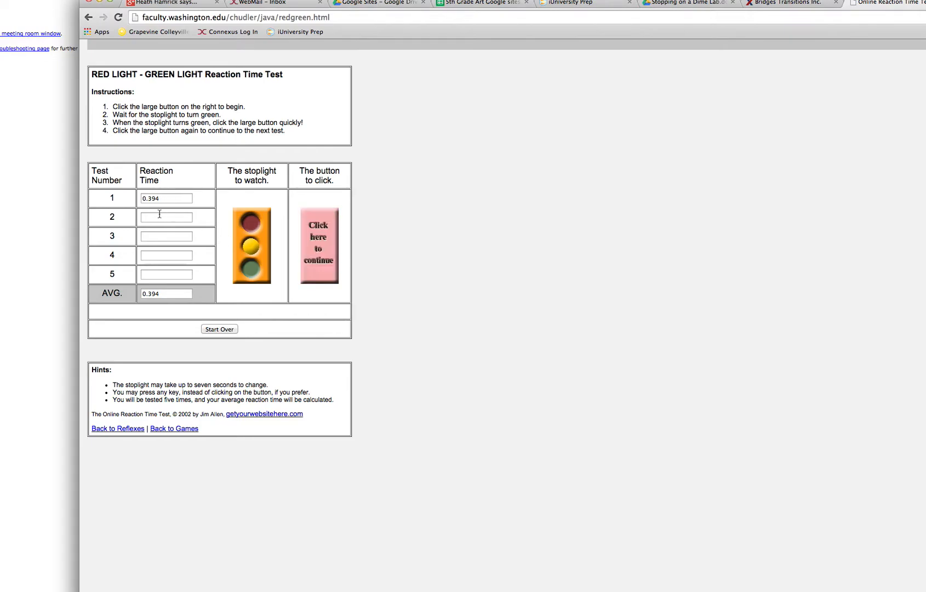
mouse_move(164, 207)
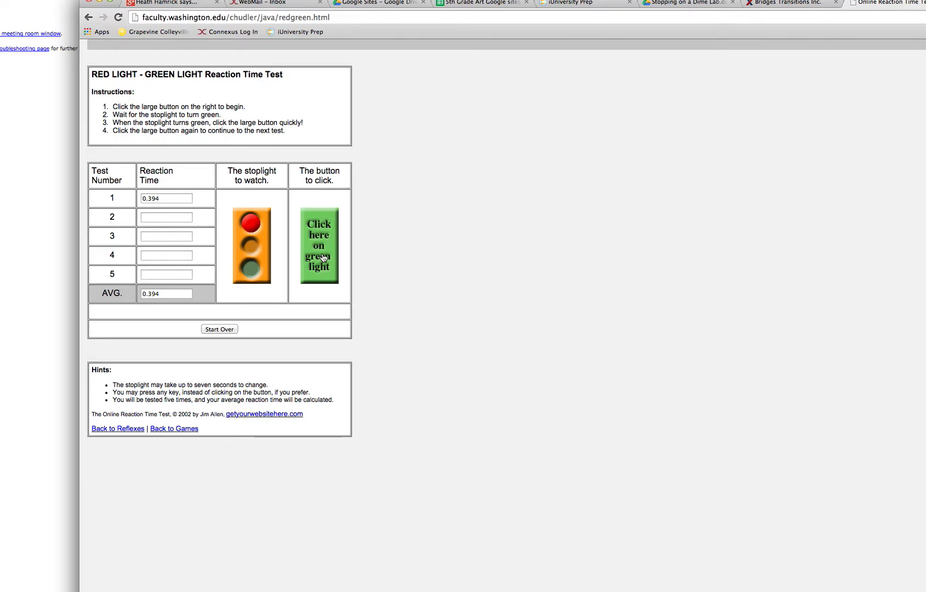
click(318, 244)
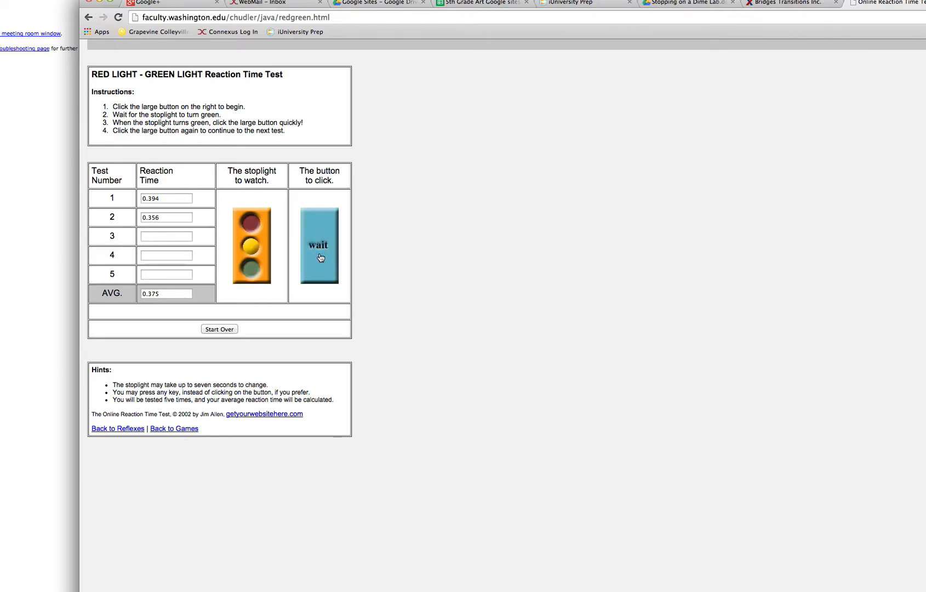
click(318, 245)
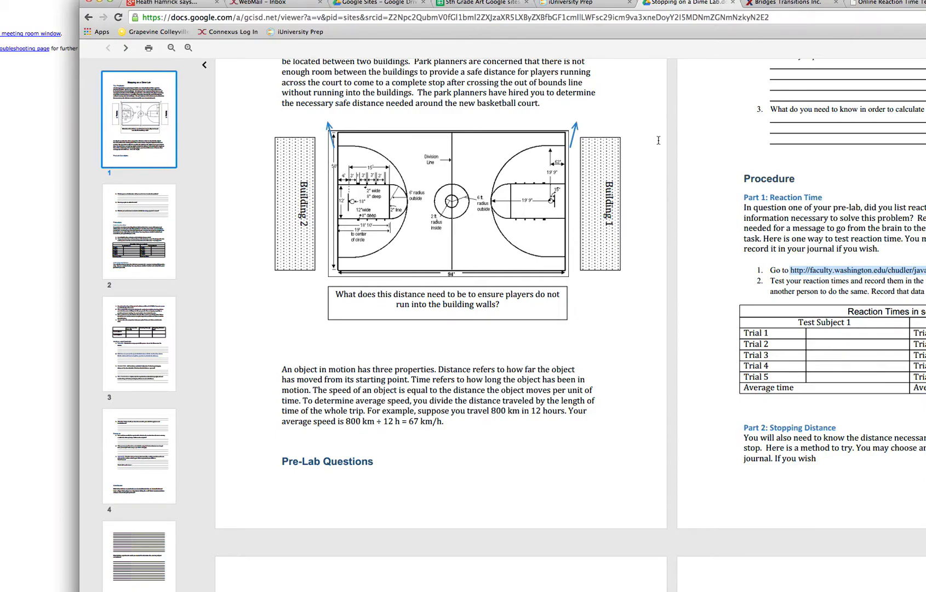
mouse_move(626, 6)
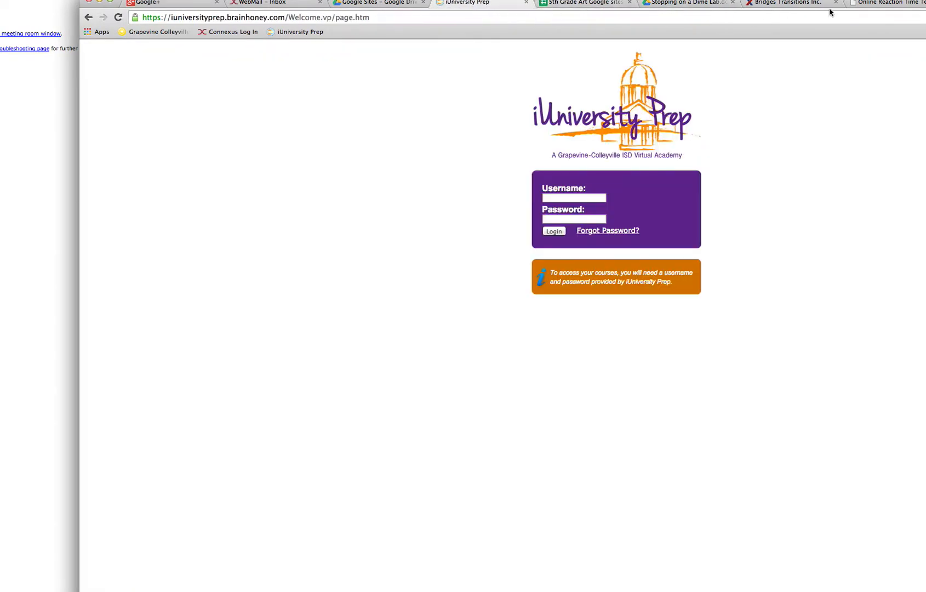
Switch back to the 'Stopping on a Dime Lab' PDF tab showing the Reaction Times table.
click(685, 3)
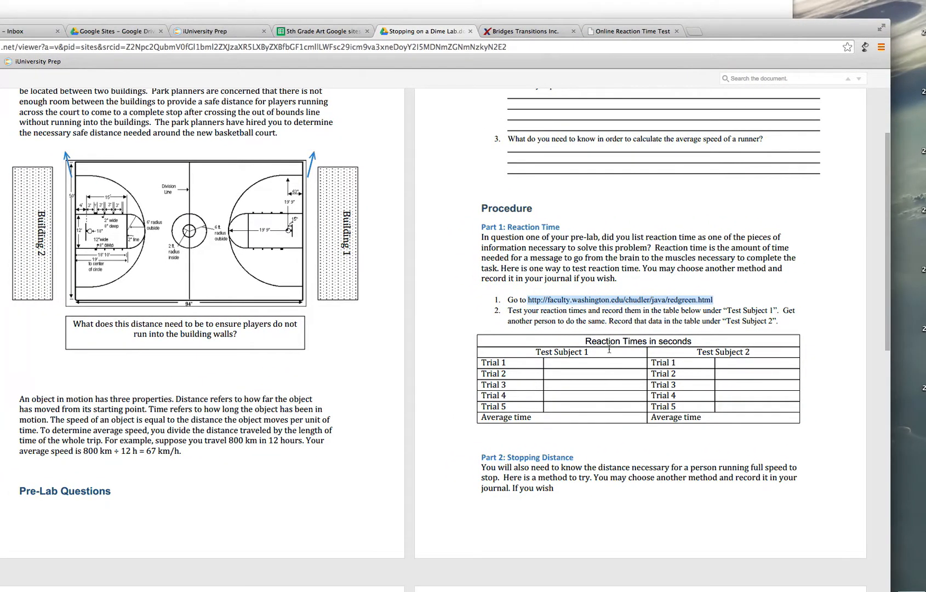
mouse_move(729, 498)
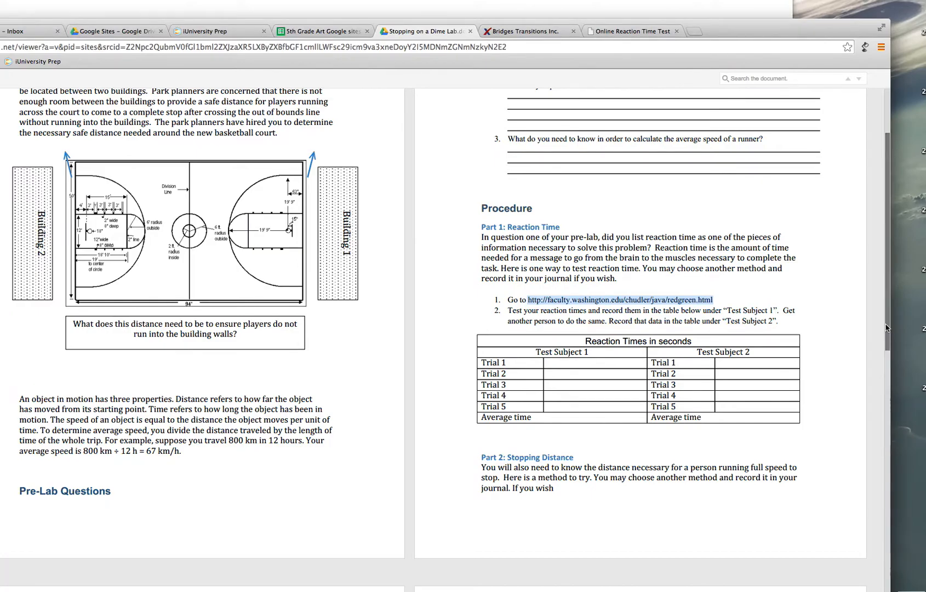
Scroll down to the Stopping Distance table, Analyze and Conclude, Post-Lab and Conclusion sections.
scroll(down, 3)
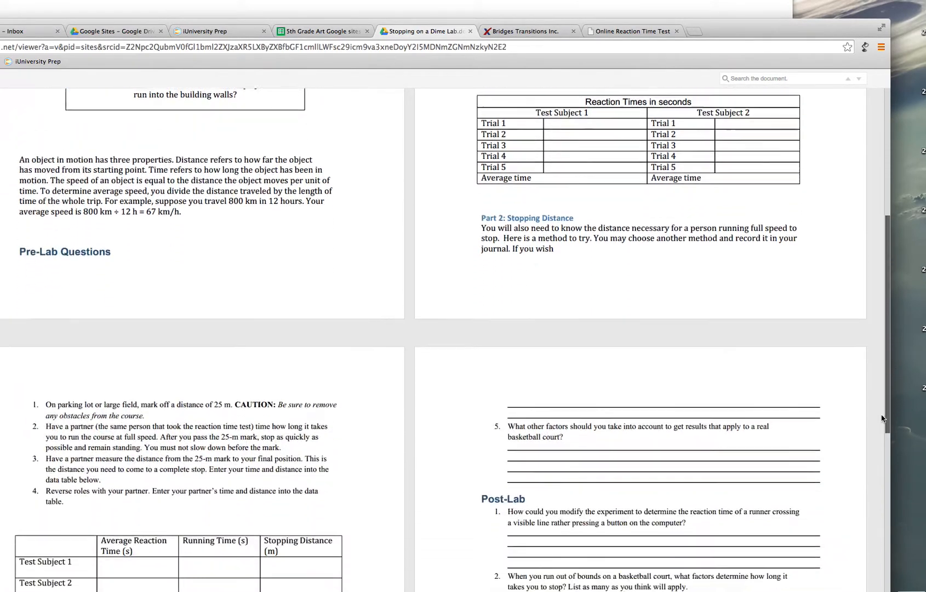
scroll(down, 3)
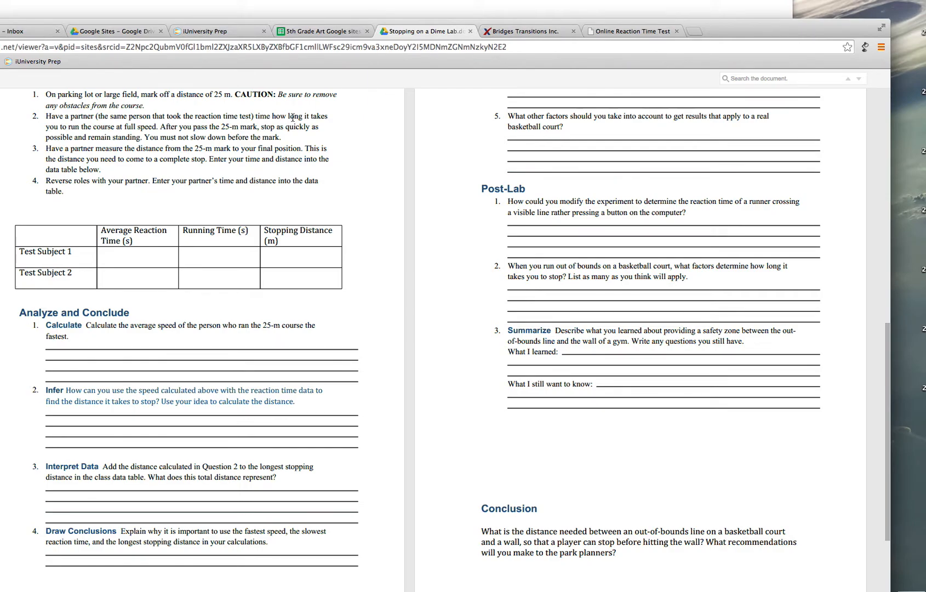
mouse_move(369, 129)
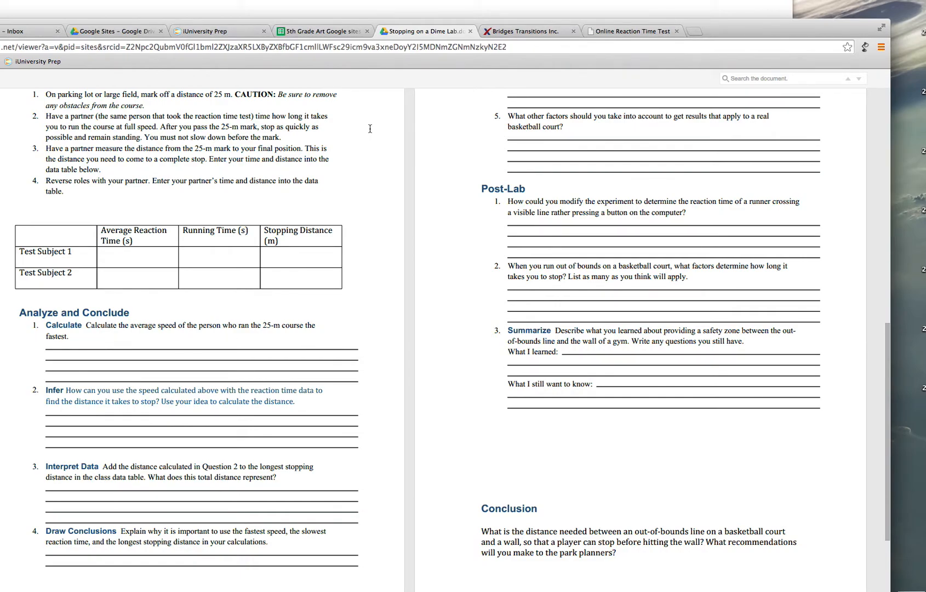
mouse_move(343, 159)
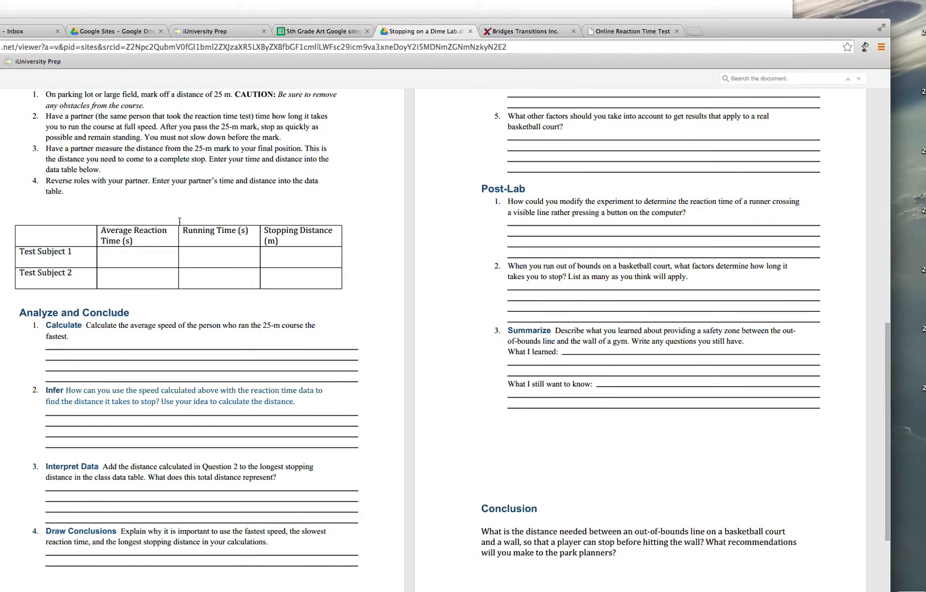
mouse_move(134, 208)
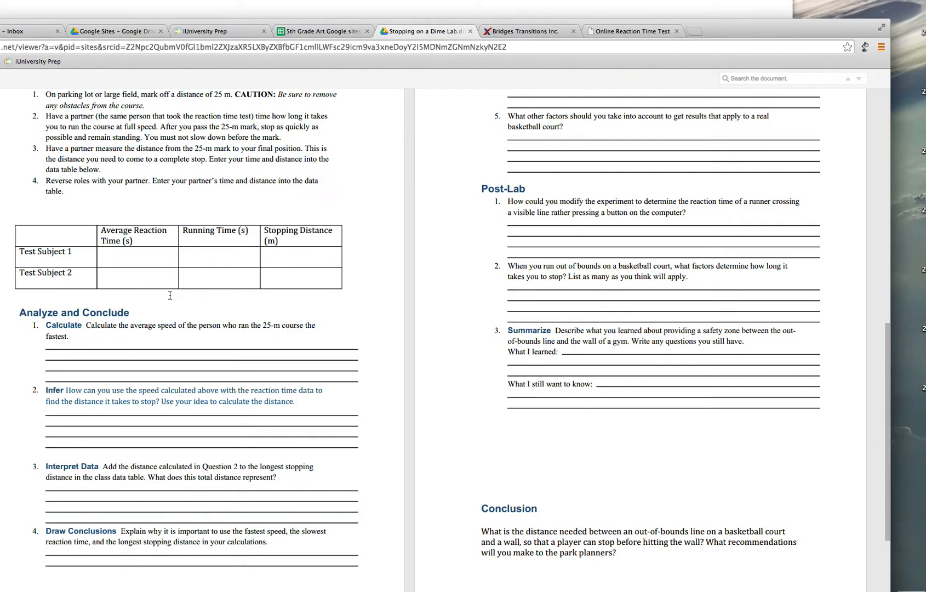
mouse_move(192, 293)
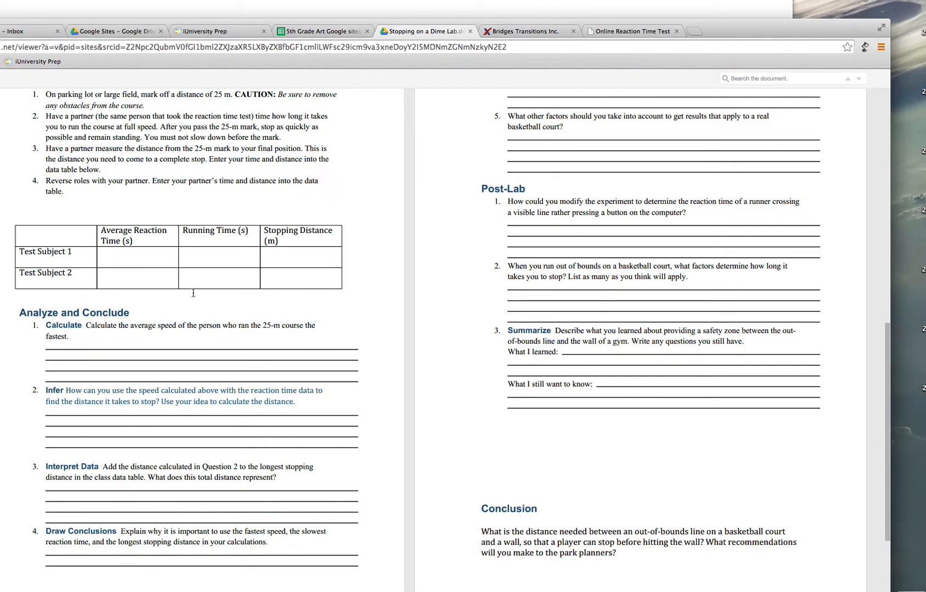
mouse_move(267, 275)
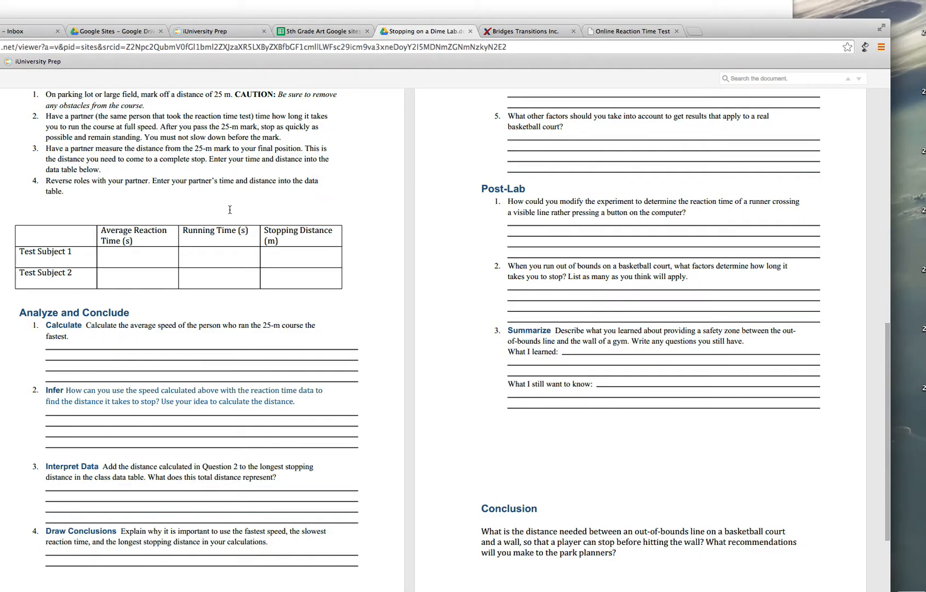
mouse_move(361, 221)
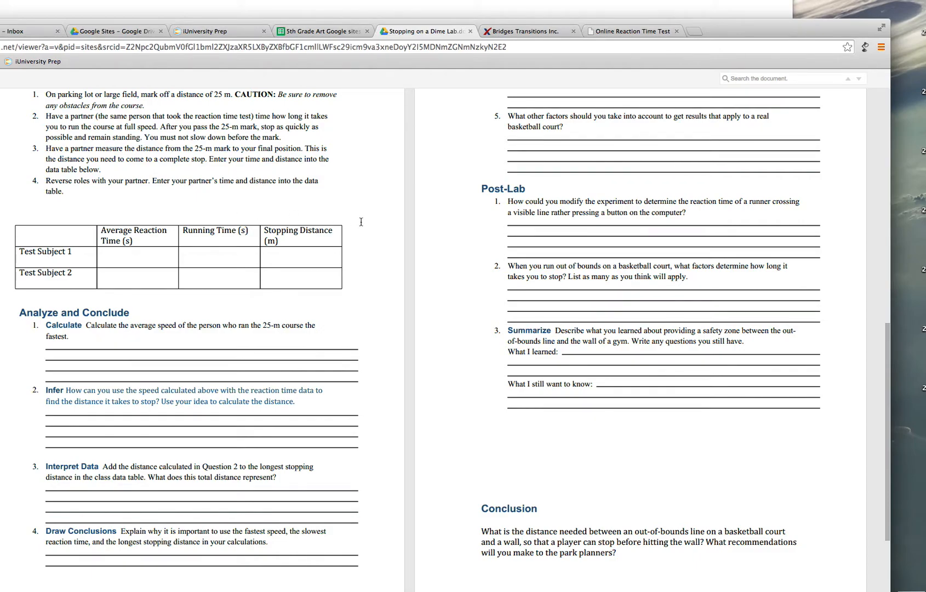
mouse_move(364, 252)
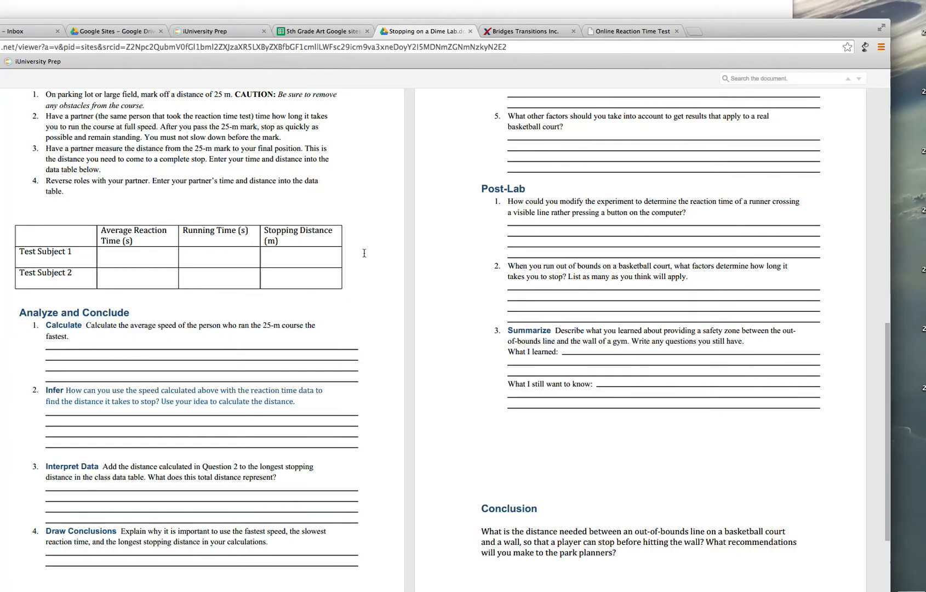
mouse_move(341, 297)
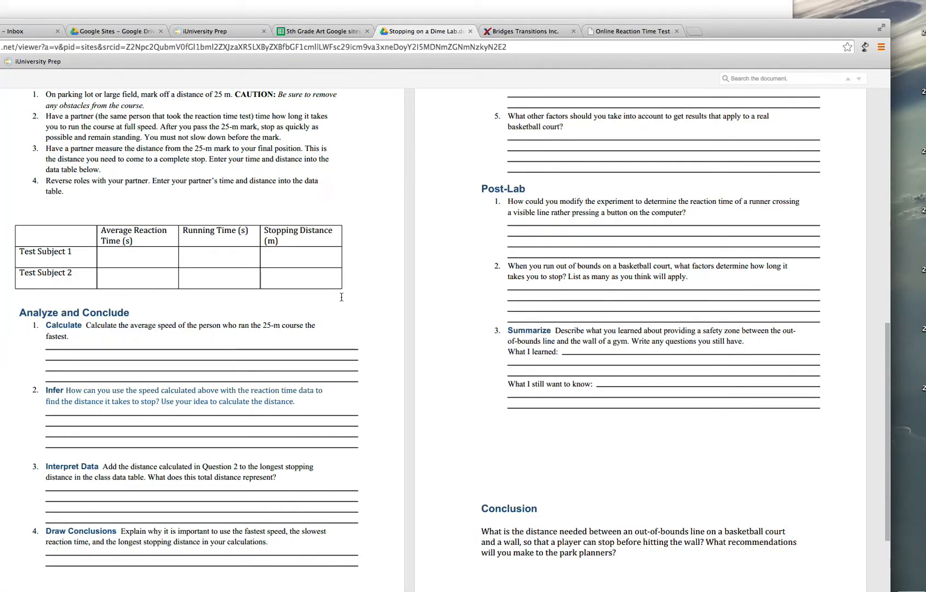
scroll(down, 3)
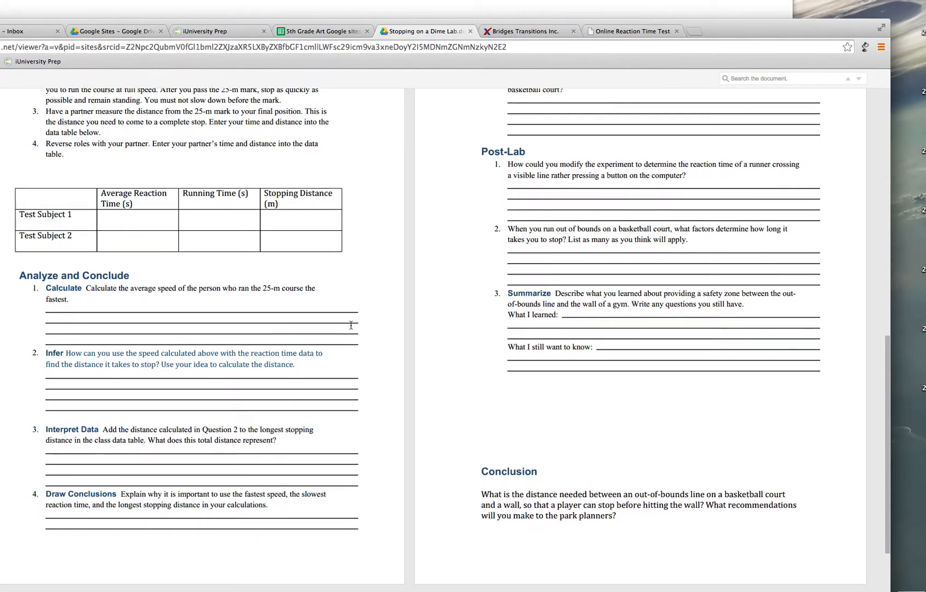
scroll(down, 3)
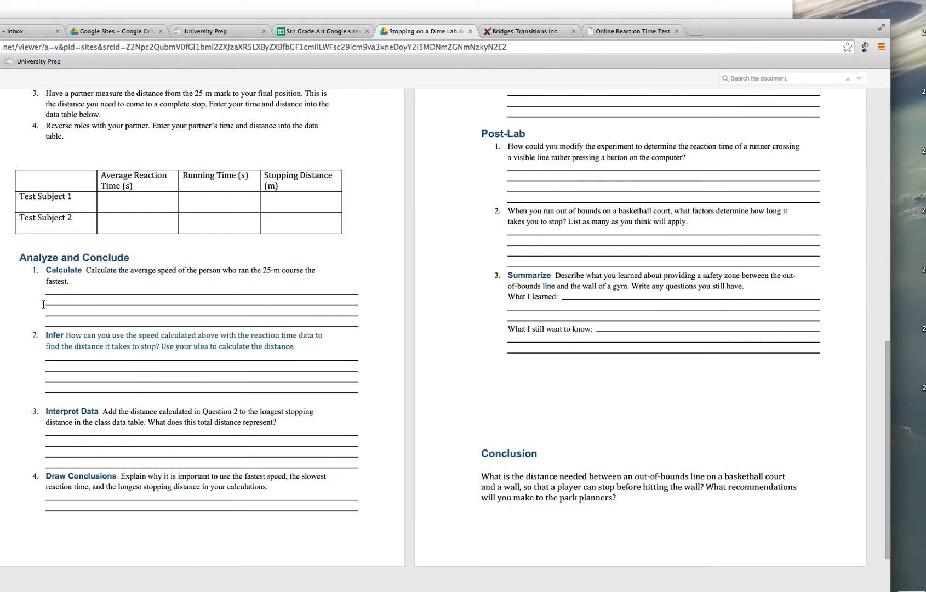
mouse_move(189, 280)
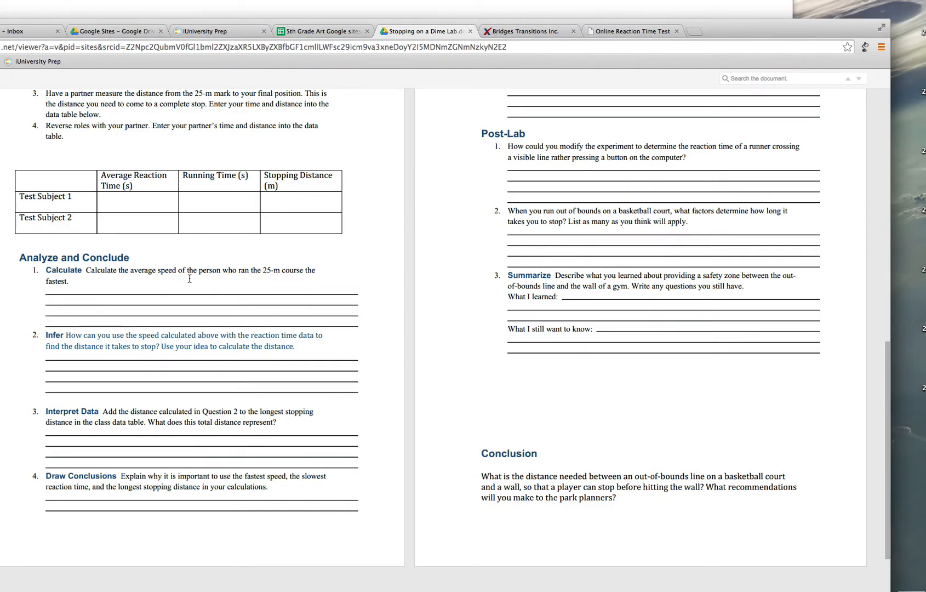
mouse_move(283, 267)
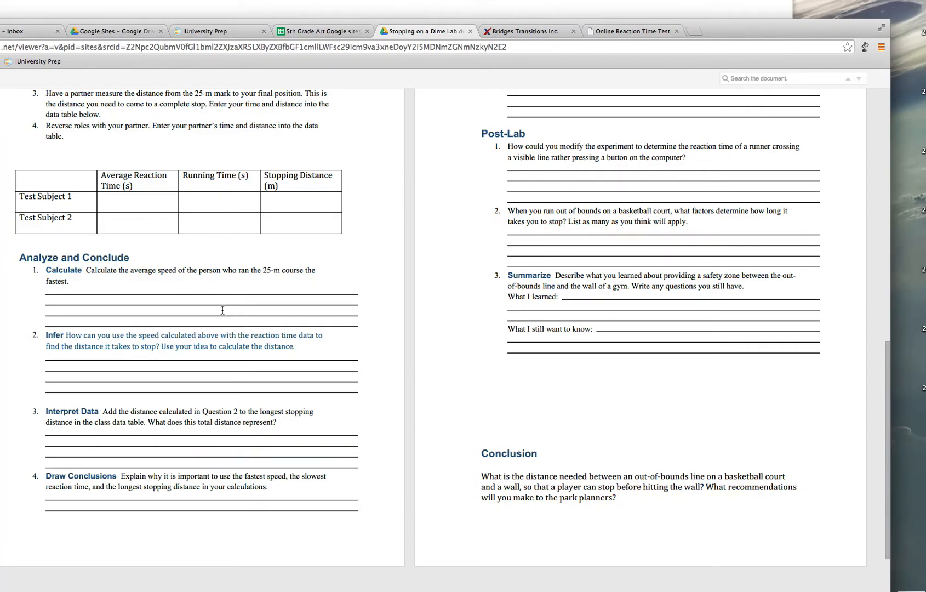
scroll(down, 3)
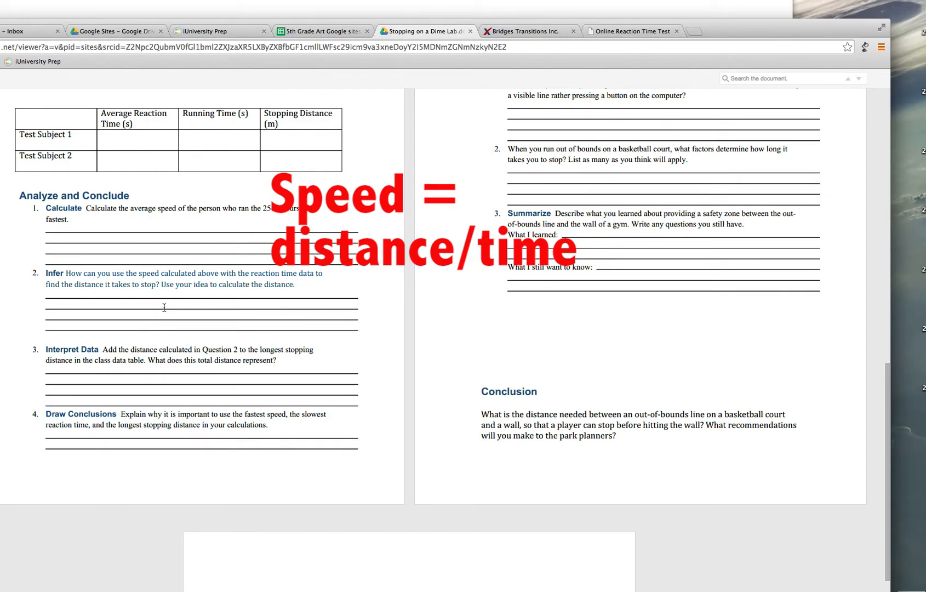
mouse_move(380, 281)
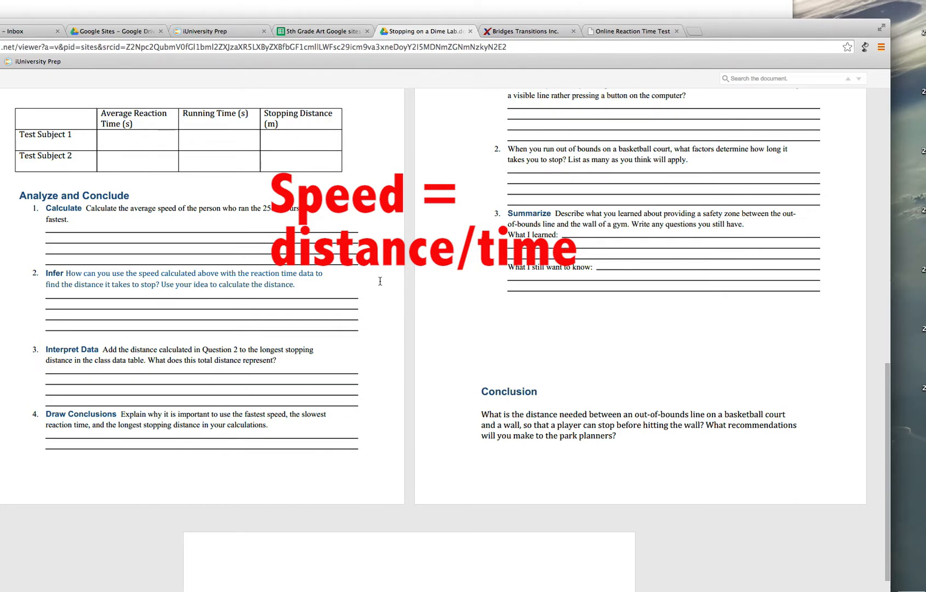
click(591, 351)
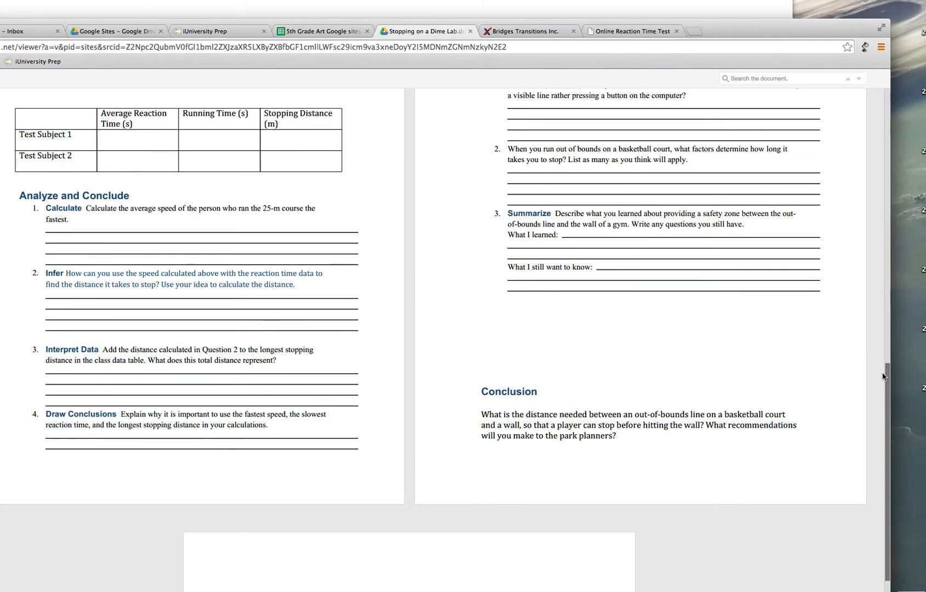
Scroll to the lab's final page with the further-experiments question.
scroll(up, 3)
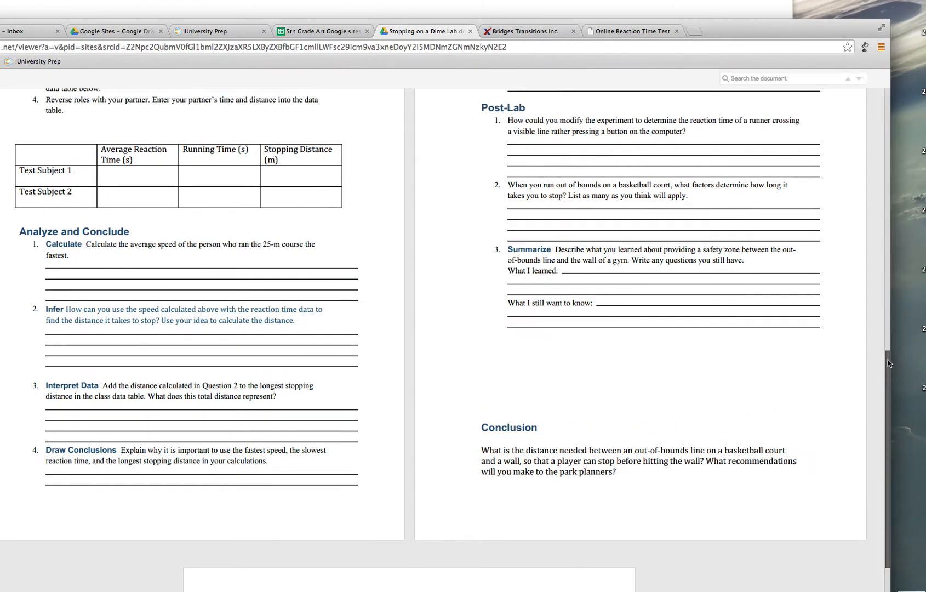
scroll(up, 3)
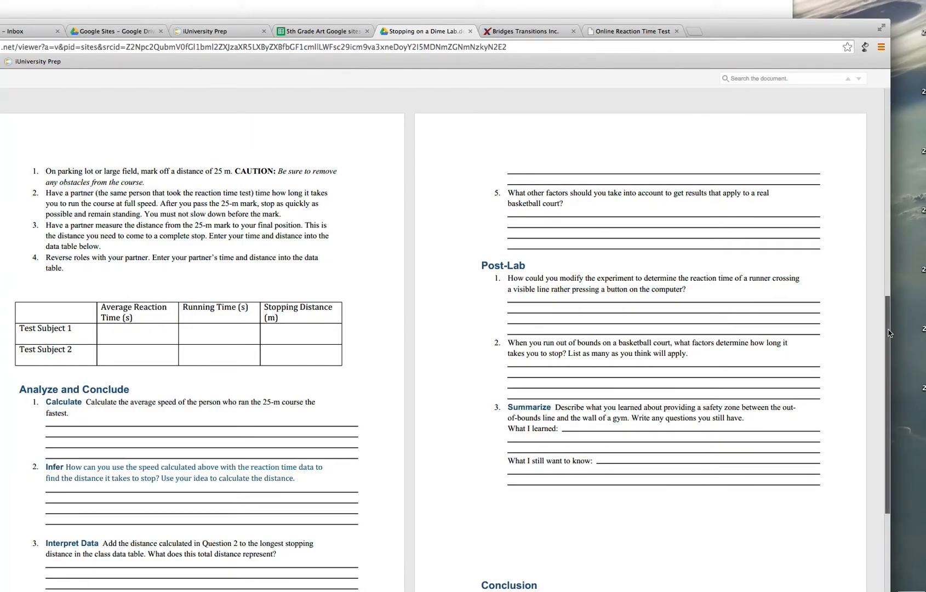
scroll(down, 3)
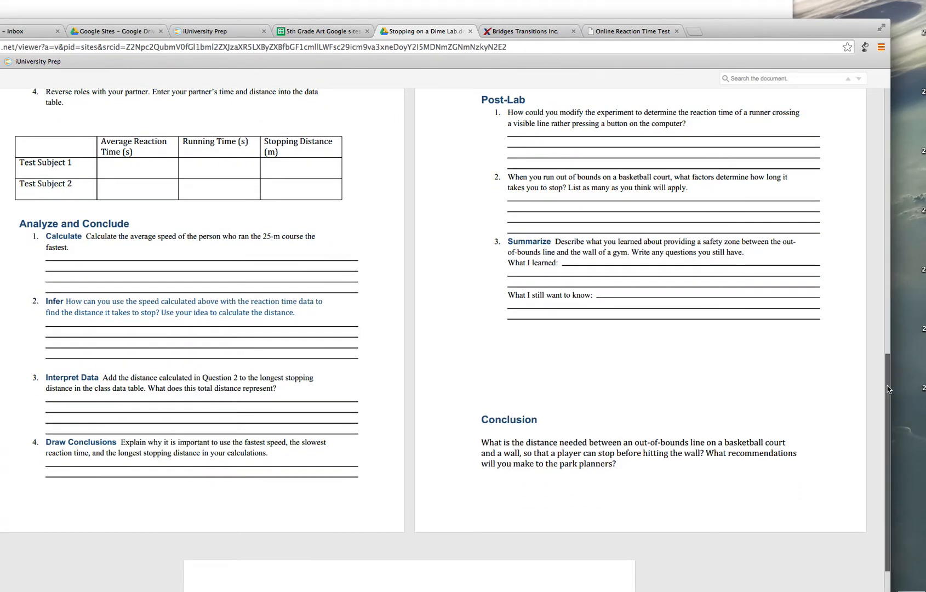
scroll(down, 3)
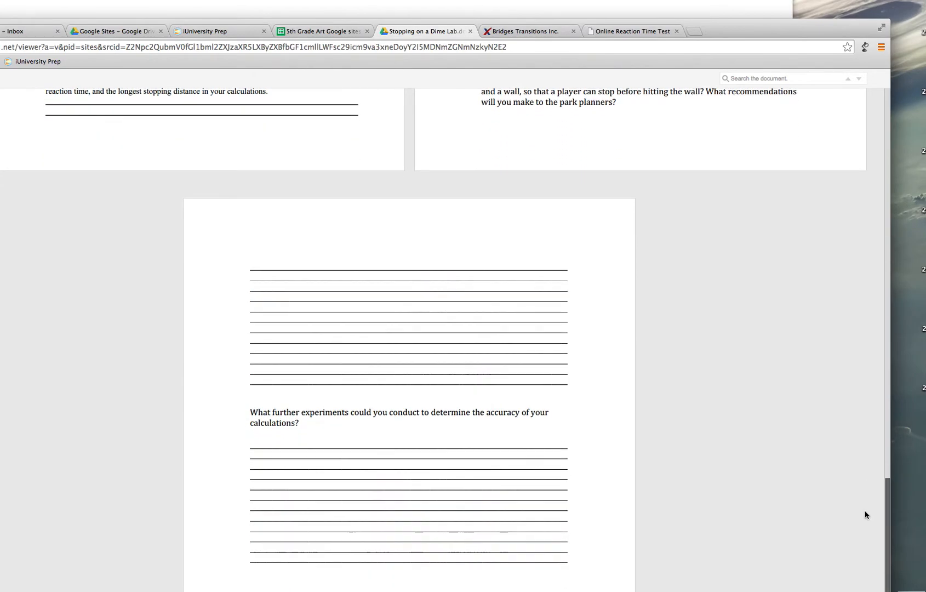
Scroll back to the stopping-distance procedure steps, data table and Post-Lab questions.
scroll(down, 3)
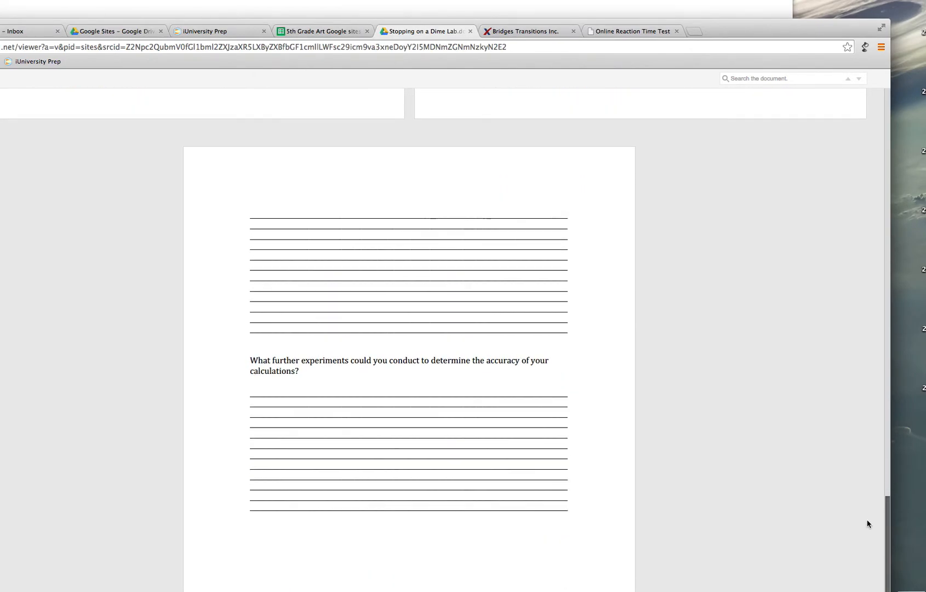
scroll(up, 3)
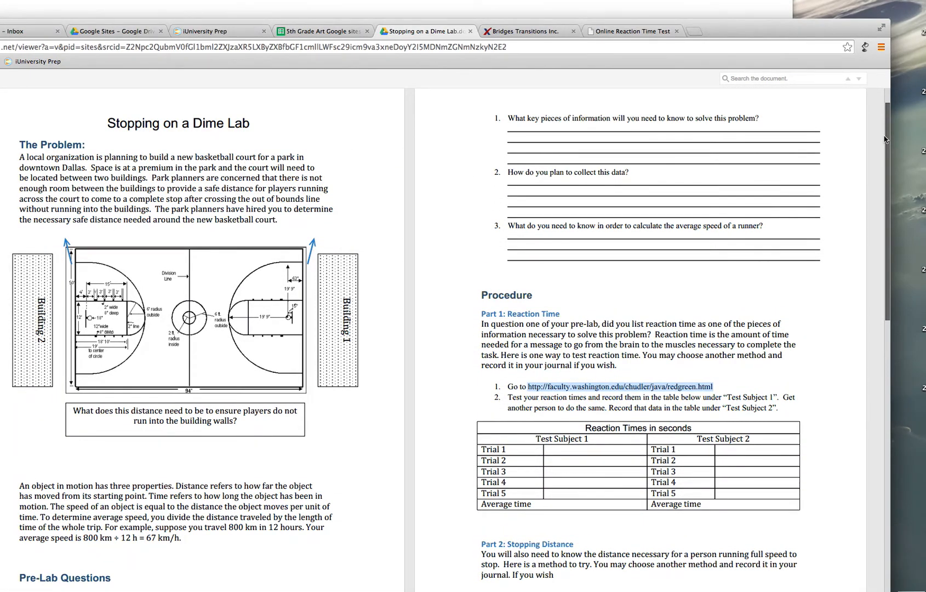
scroll(down, 3)
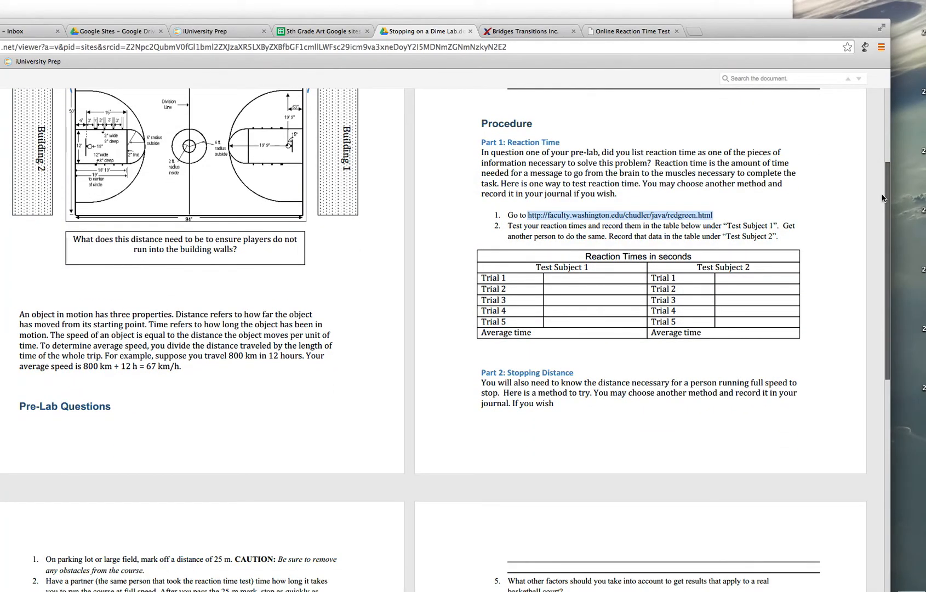
scroll(down, 3)
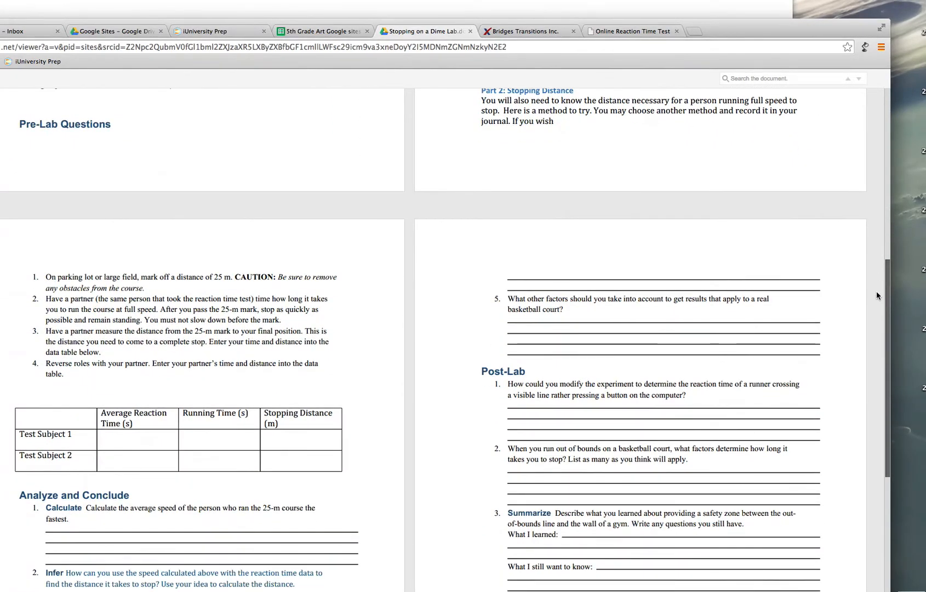
scroll(up, 3)
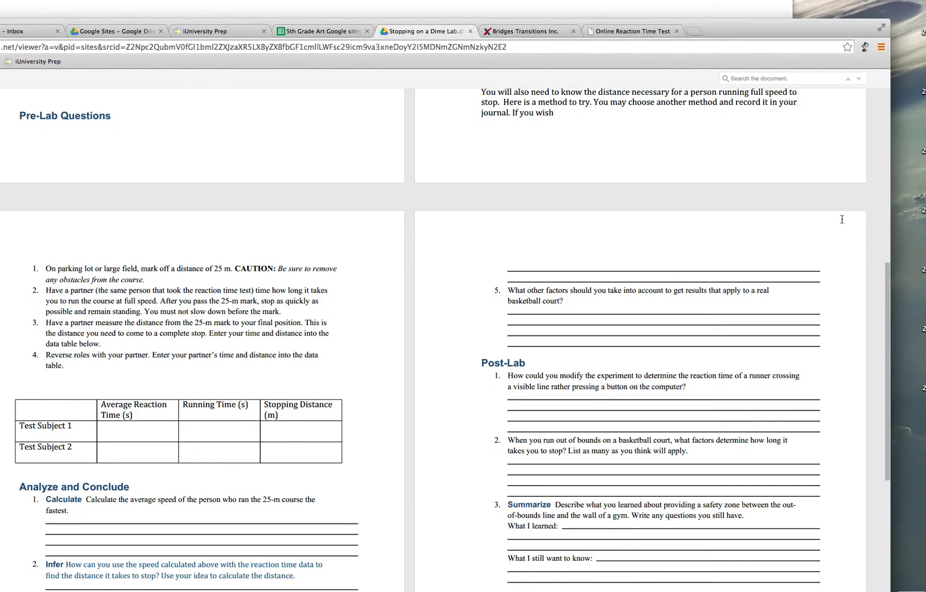
mouse_move(147, 447)
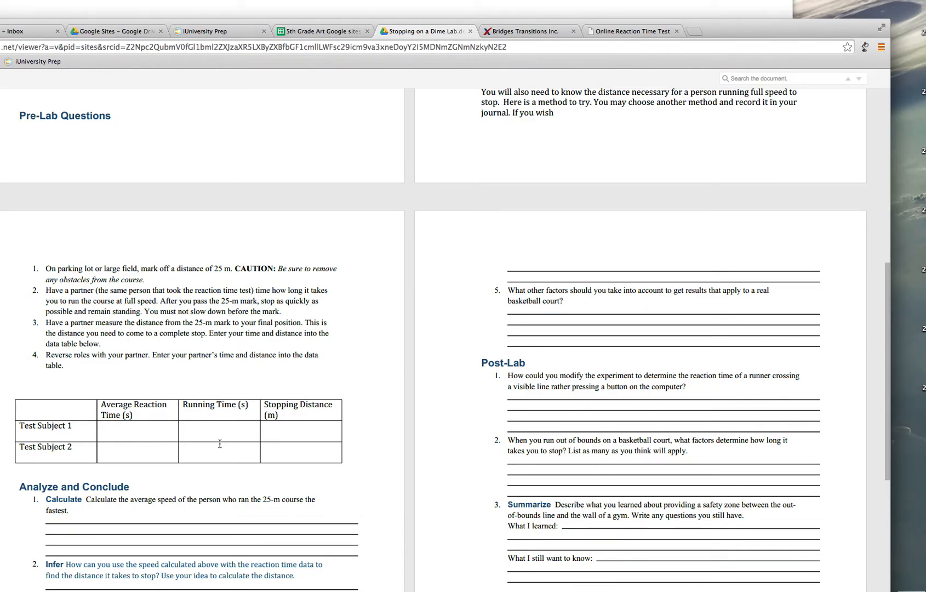
mouse_move(338, 365)
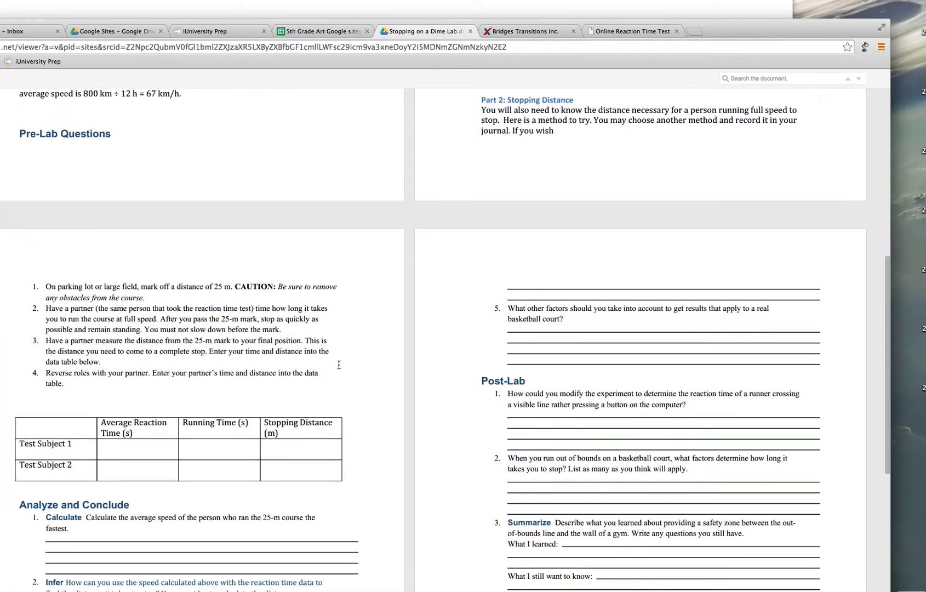
Scroll down until the four Analyze and Conclude questions and Conclusion section are fully visible.
scroll(down, 3)
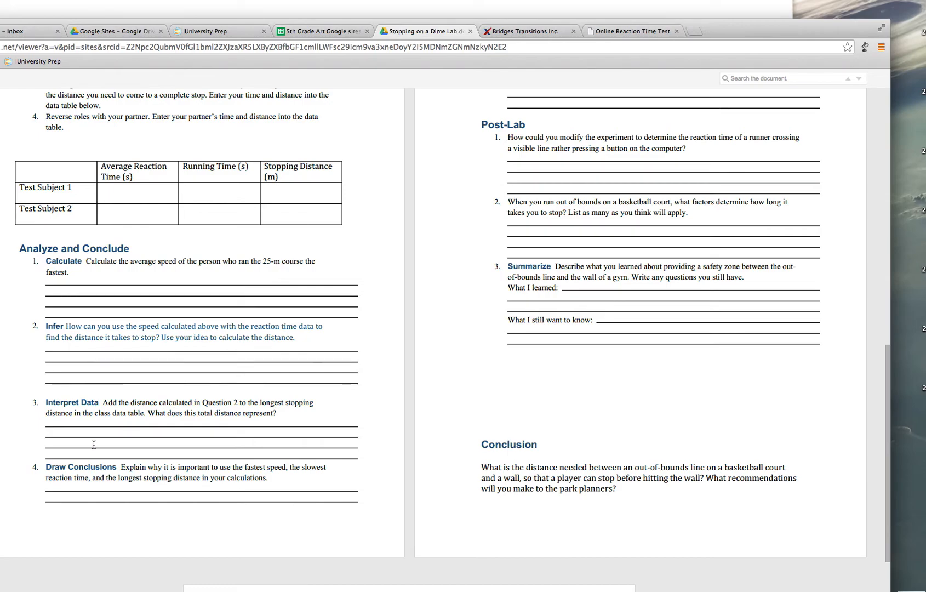
mouse_move(466, 205)
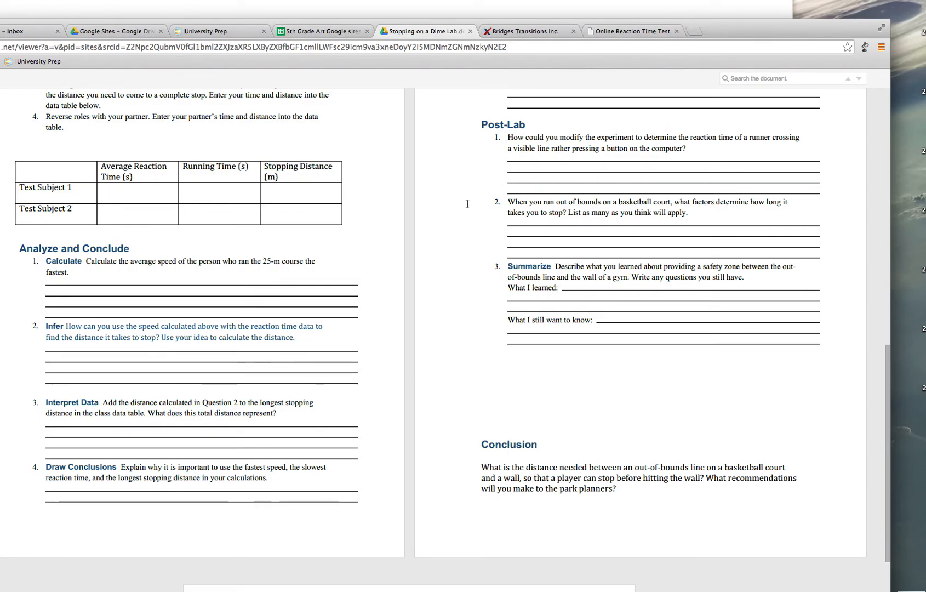